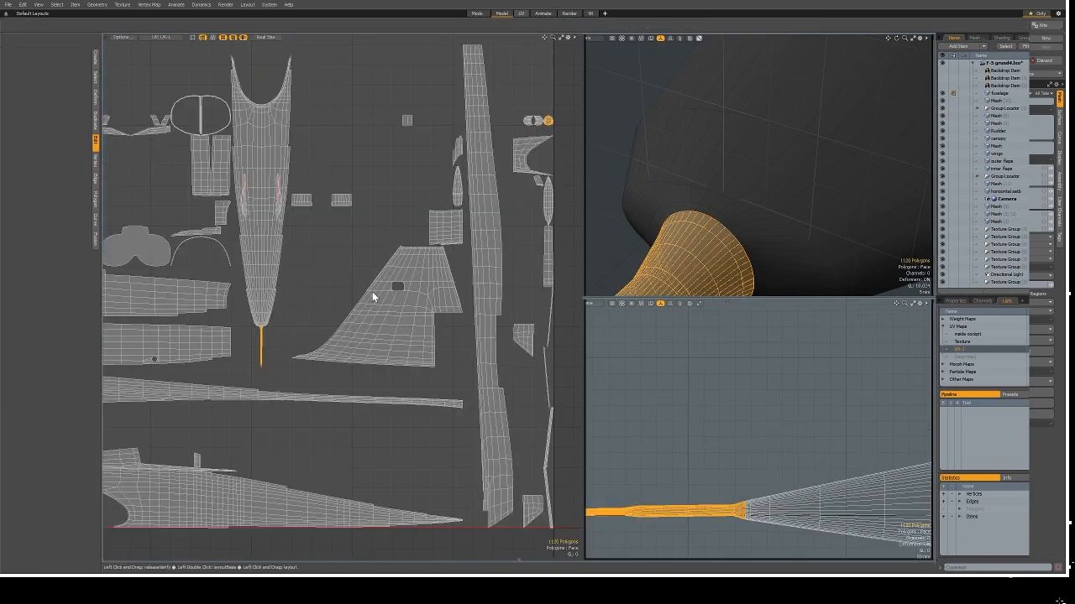
Step: Switch to the UV layout so the jet's packed UV map sits beside the 3D view
{"action": "left_click", "coordinate": [501, 14]}
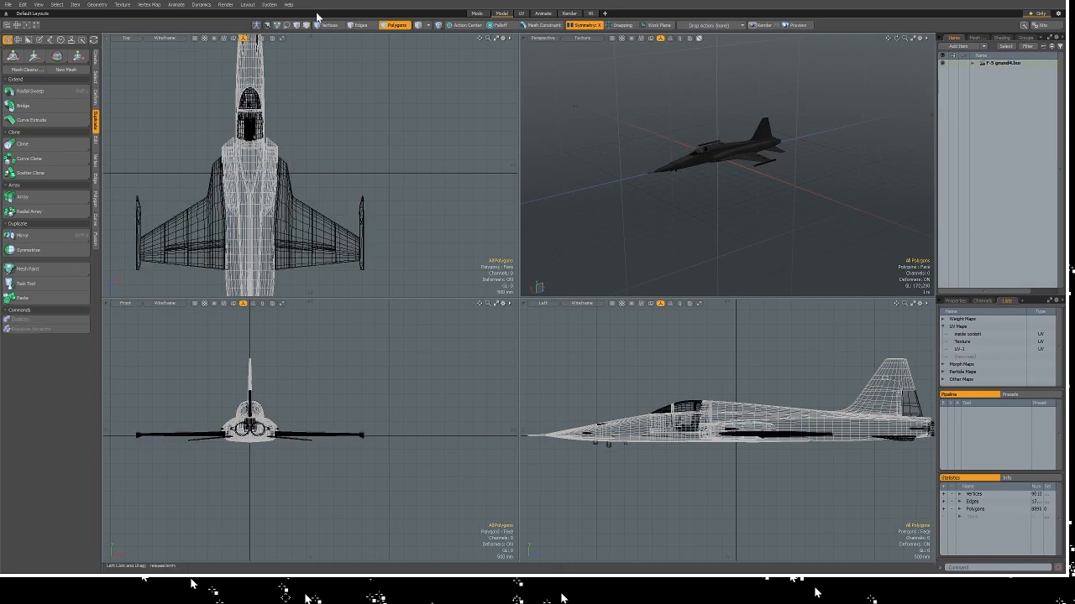
{"action": "left_click", "coordinate": [520, 14]}
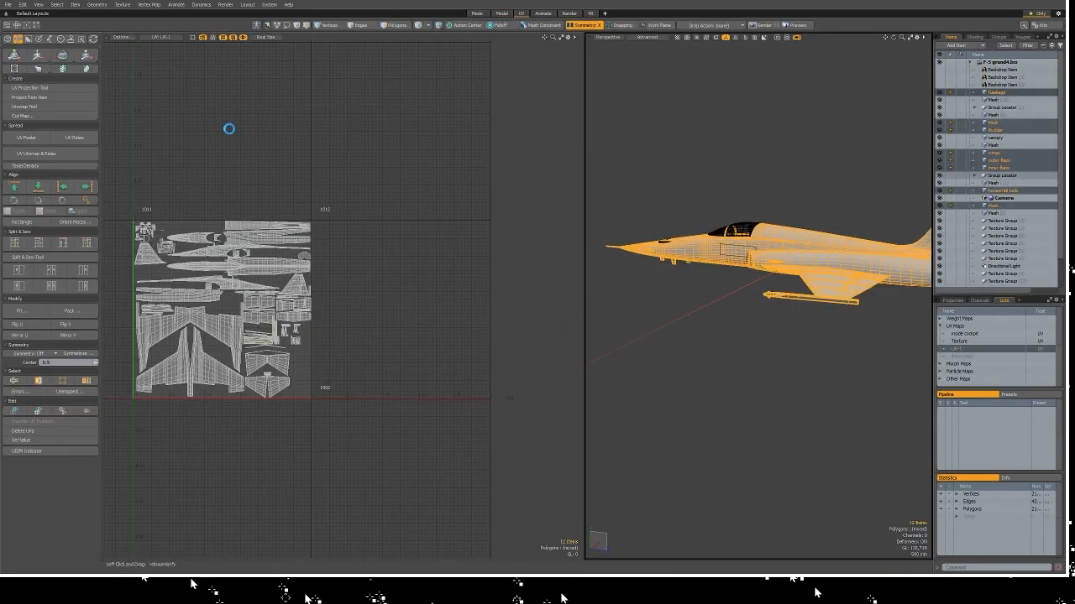
{"action": "mouse_move", "coordinate": [158, 445]}
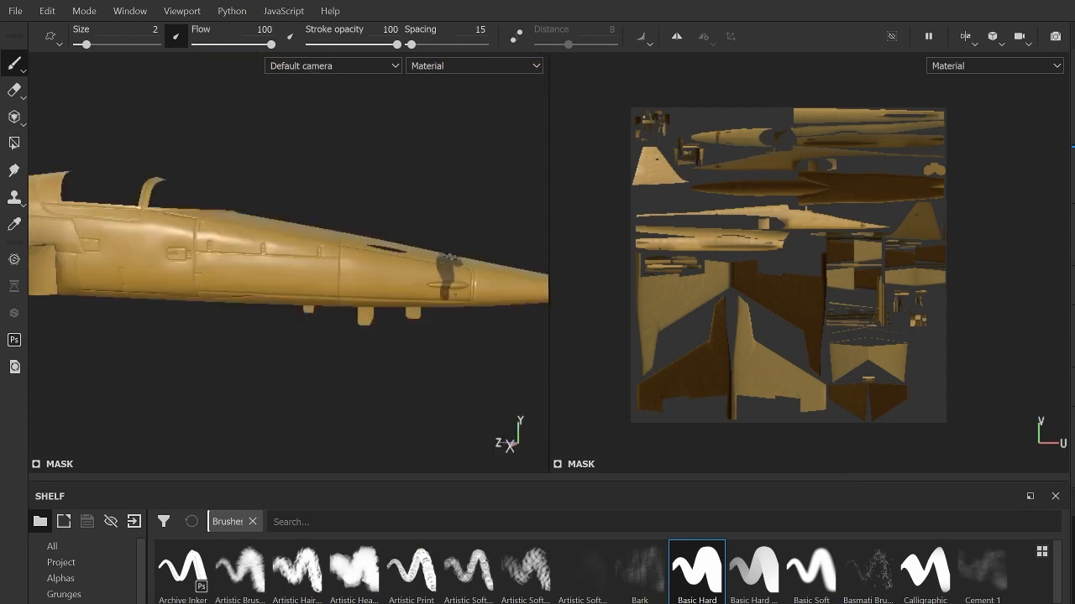
Step: Start a dark tiger stripe on the tan nose with the Basic Hard brush
{"action": "left_click", "coordinate": [433, 289]}
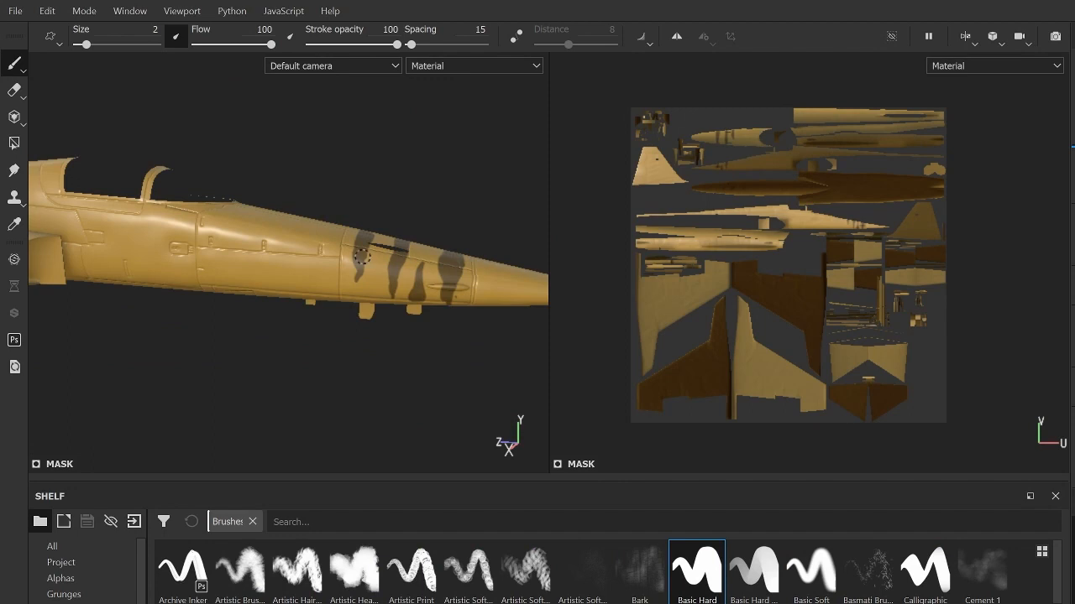
Step: Paint stripe strokes on the nose and along the rear fuselage and engine housings
{"action": "left_click_drag", "start_coordinate": [366, 259], "coordinate": [386, 305]}
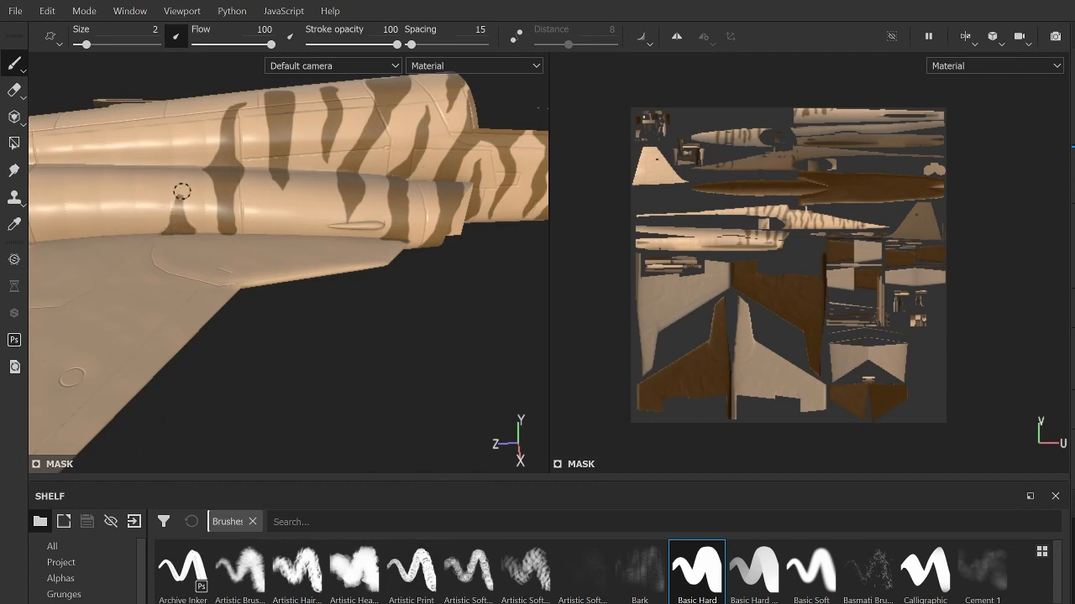
{"action": "left_click_drag", "start_coordinate": [182, 192], "coordinate": [117, 143]}
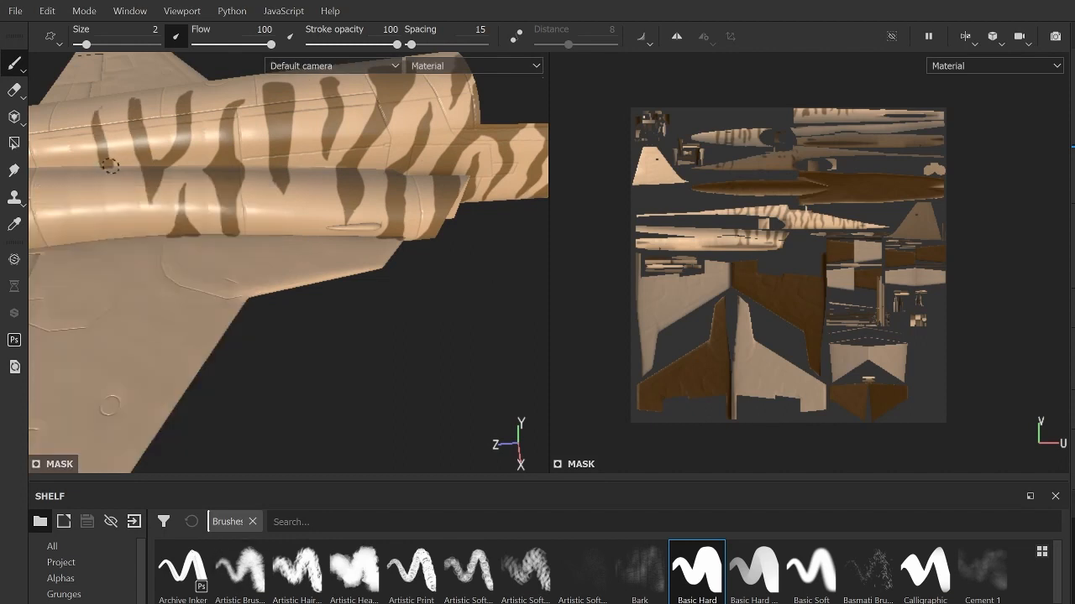
{"action": "left_click_drag", "start_coordinate": [109, 166], "coordinate": [91, 222]}
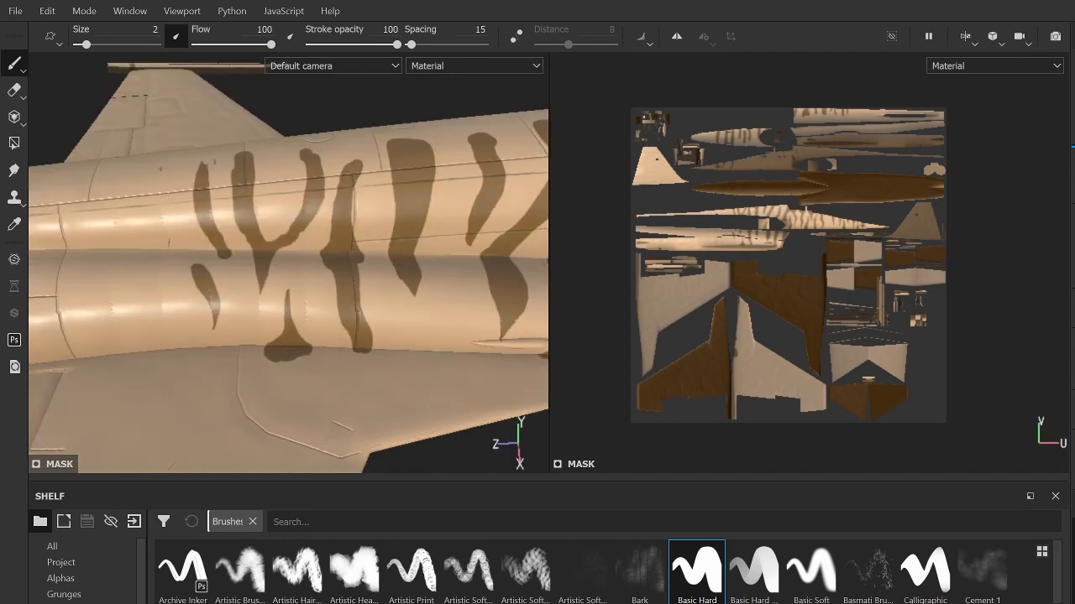
Step: Finish the mask strokes and view the whole jet covered in stripes in Material view
{"action": "left_click", "coordinate": [143, 268]}
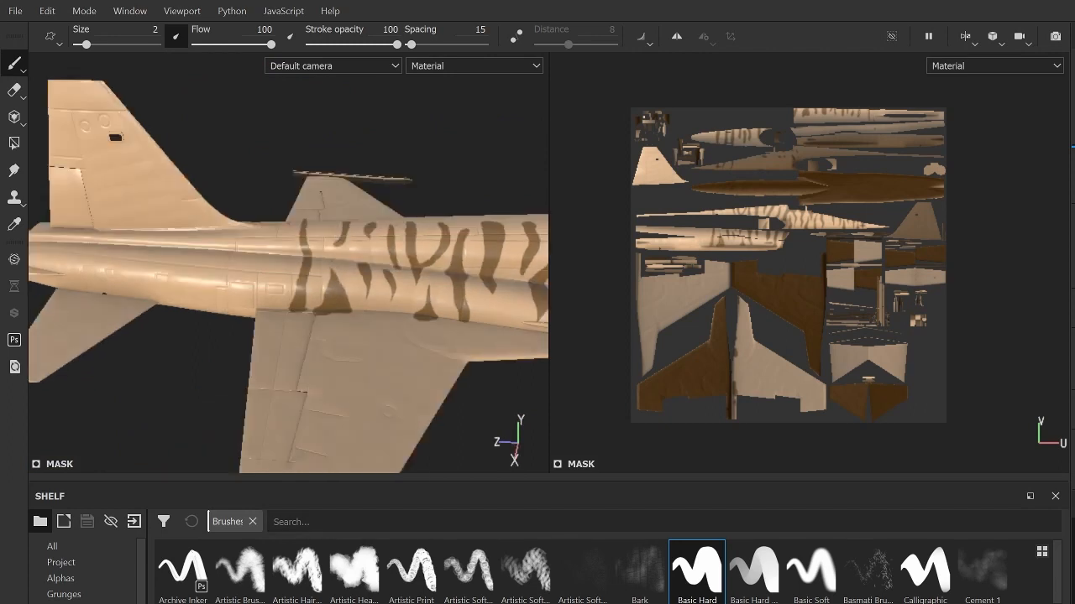
{"action": "left_click", "coordinate": [282, 239]}
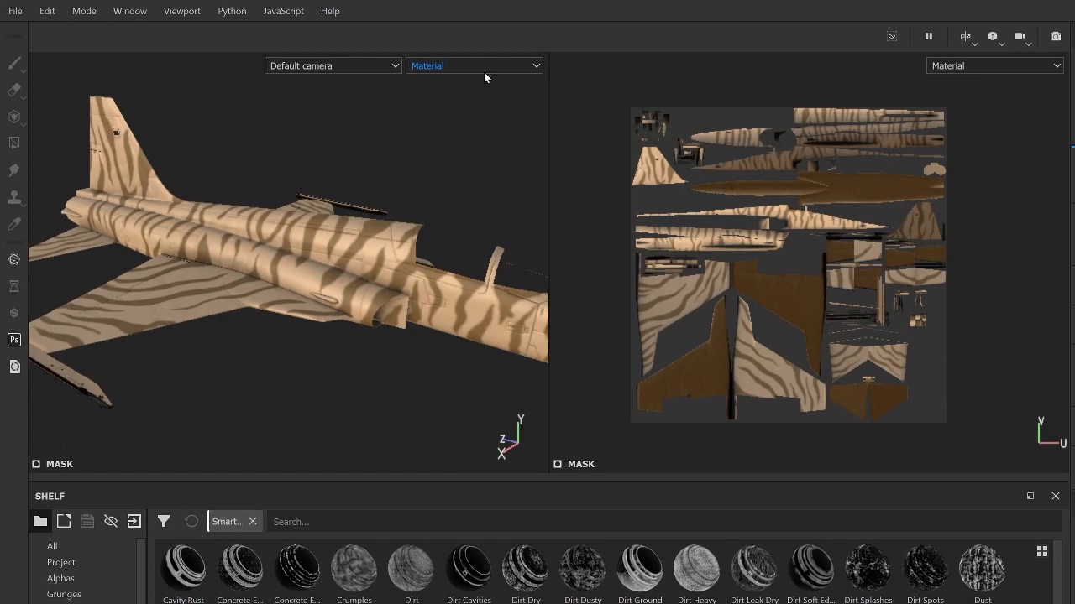
Step: Check Base Color, apply the Dirt Ground smart material, and return to Material view
{"action": "left_click", "coordinate": [474, 65]}
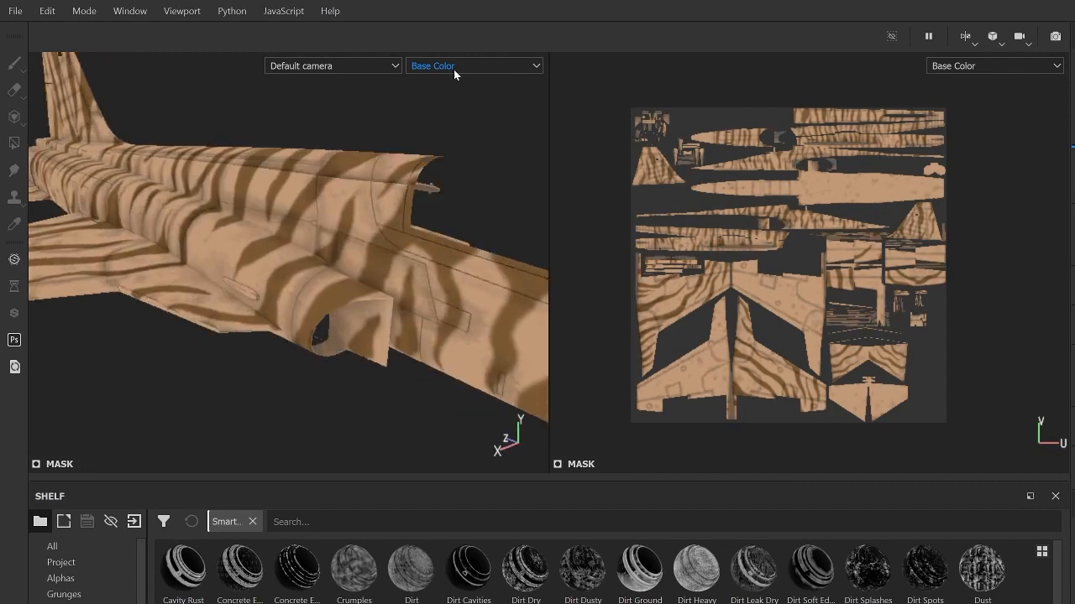
{"action": "left_click", "coordinate": [474, 65]}
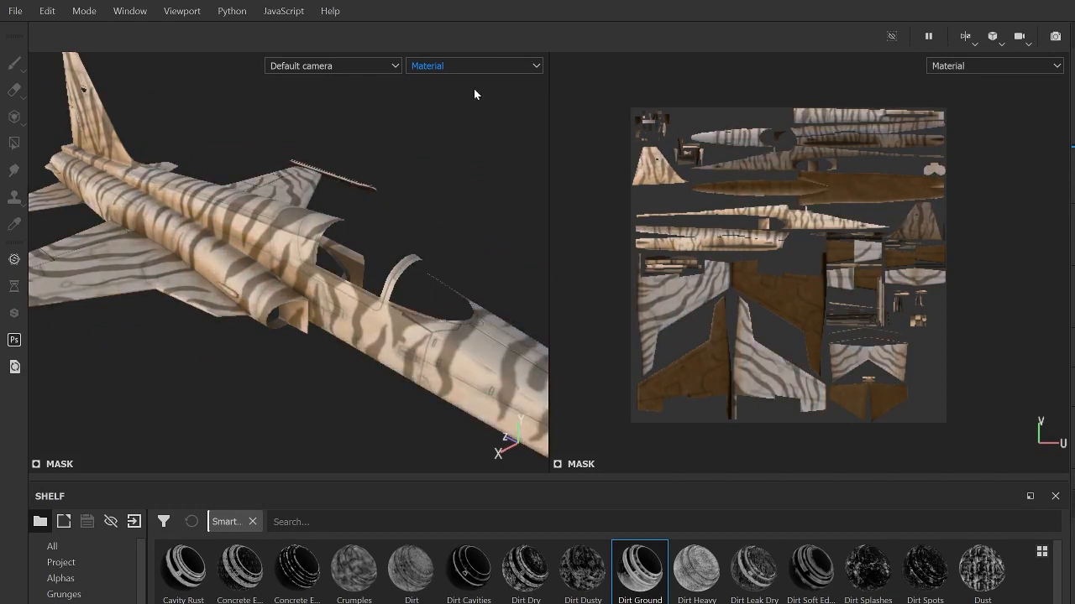
Step: Set the viewport channel to Base Color and view the whole striped aircraft
{"action": "left_click", "coordinate": [473, 65]}
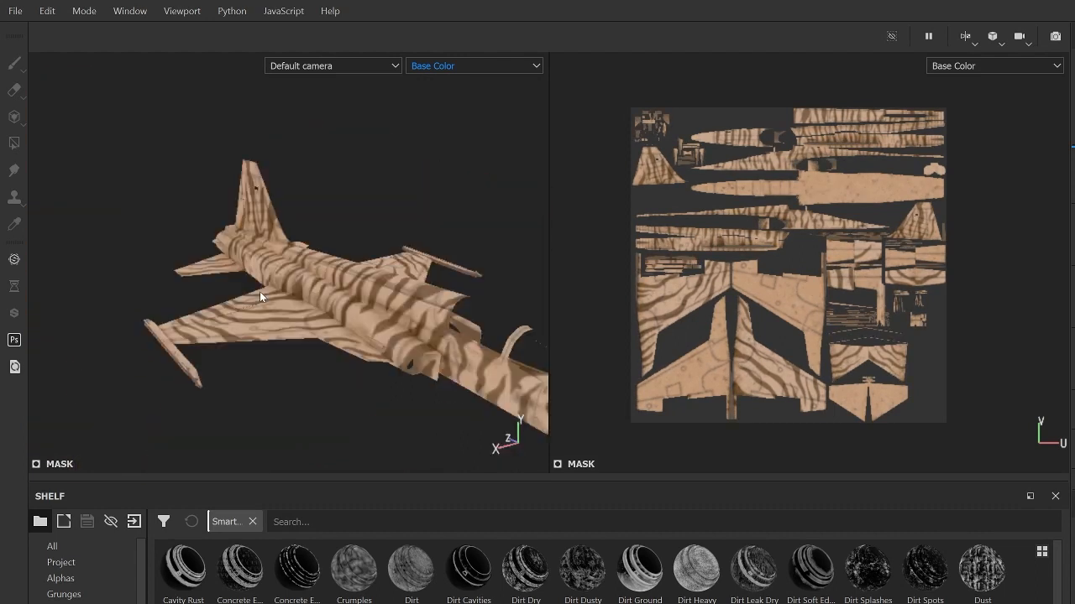
{"action": "left_click", "coordinate": [474, 66]}
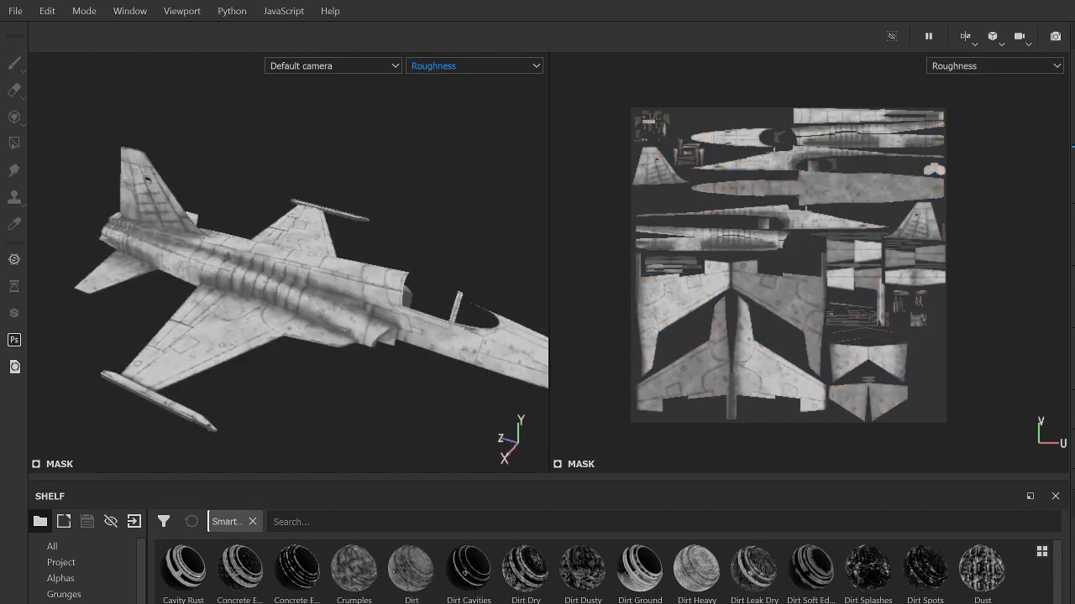
{"action": "left_click", "coordinate": [13, 62]}
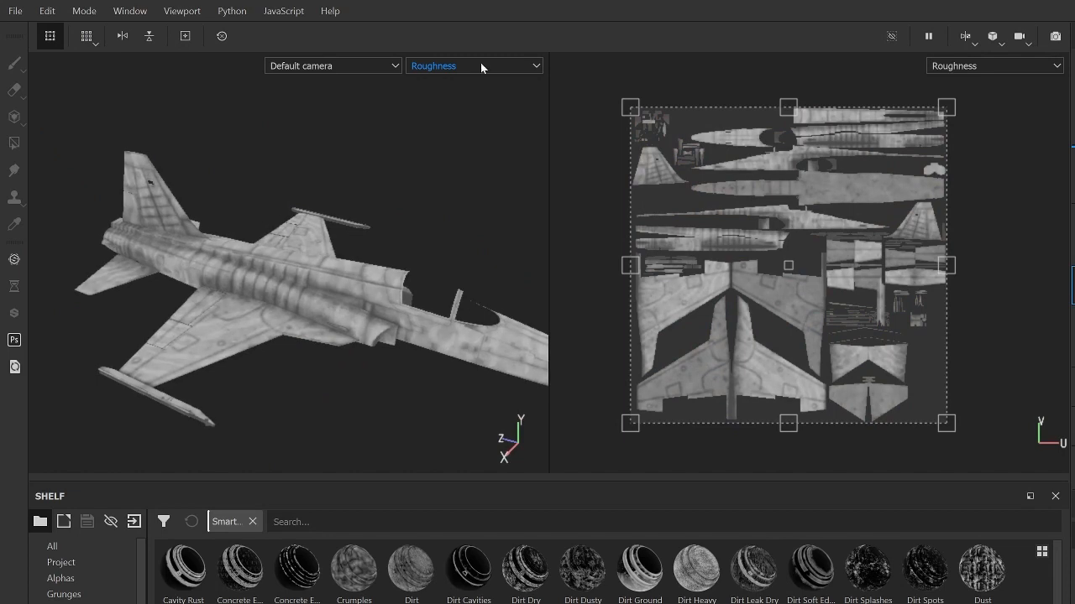
{"action": "left_click", "coordinate": [473, 66]}
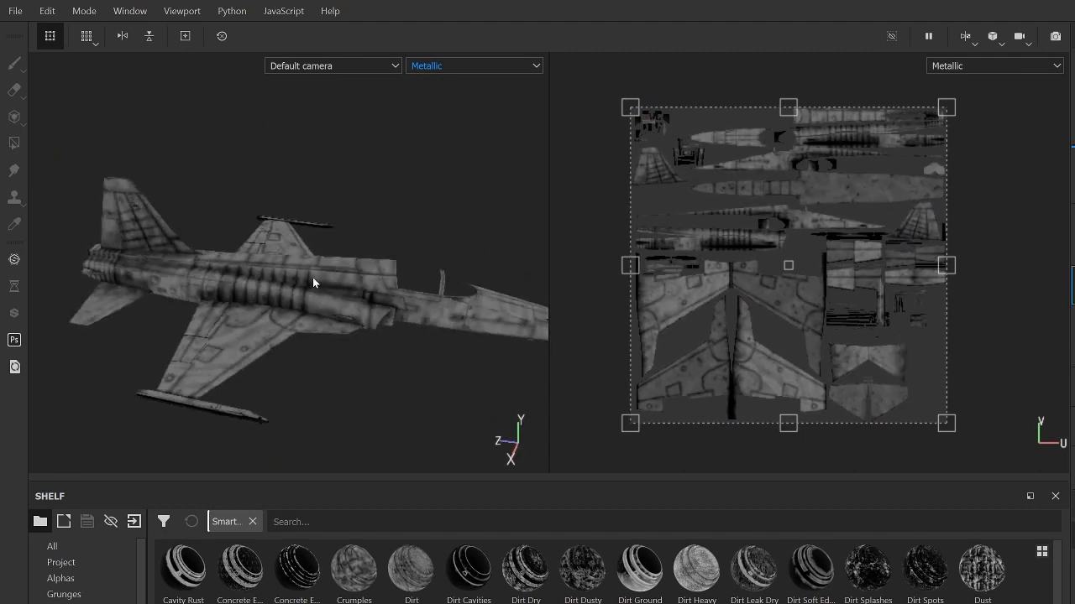
{"action": "left_click", "coordinate": [474, 65]}
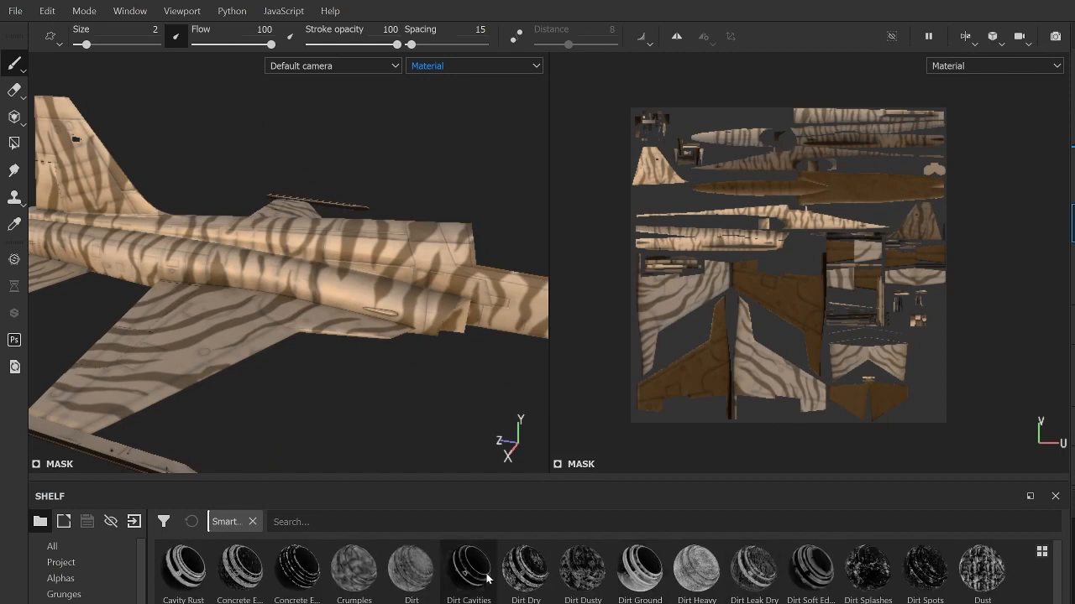
{"action": "left_click", "coordinate": [524, 569]}
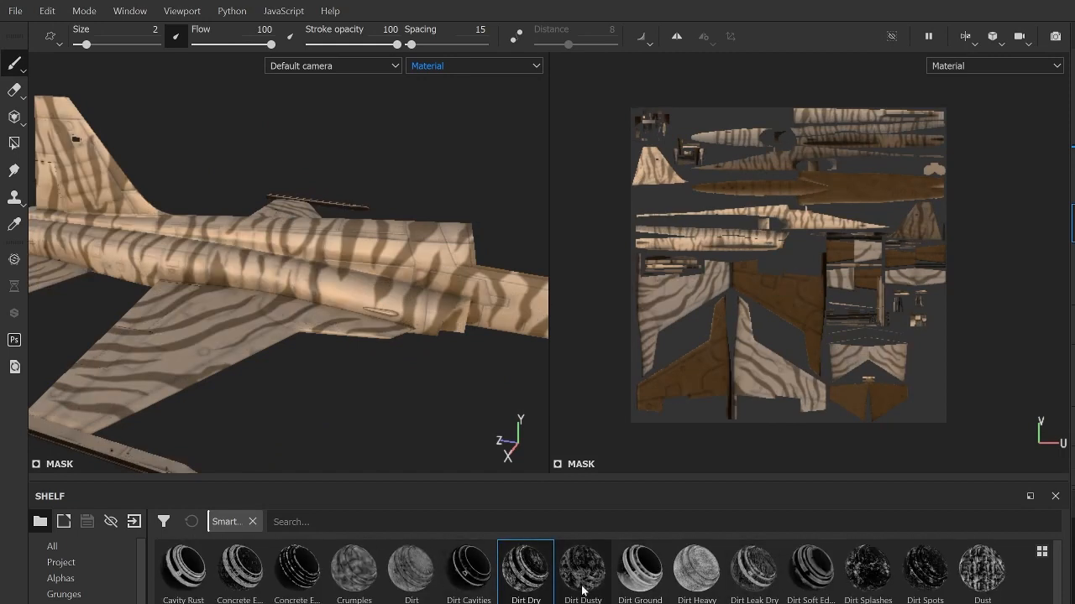
{"action": "left_click", "coordinate": [581, 568]}
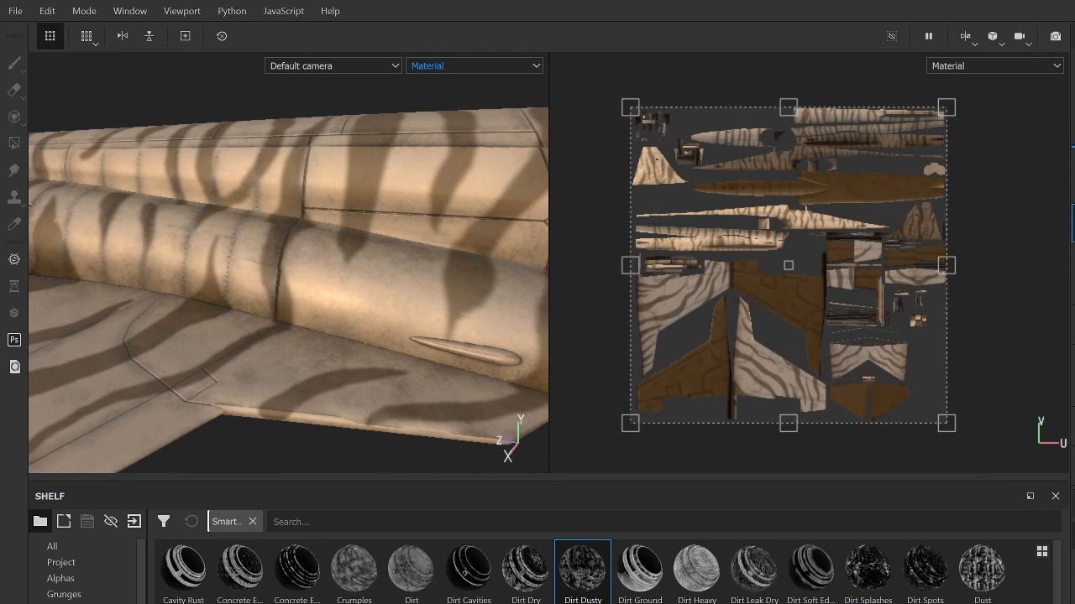
Step: Toggle the viewport channel between Roughness and Metallic, ending on Metallic
{"action": "left_click", "coordinate": [474, 66]}
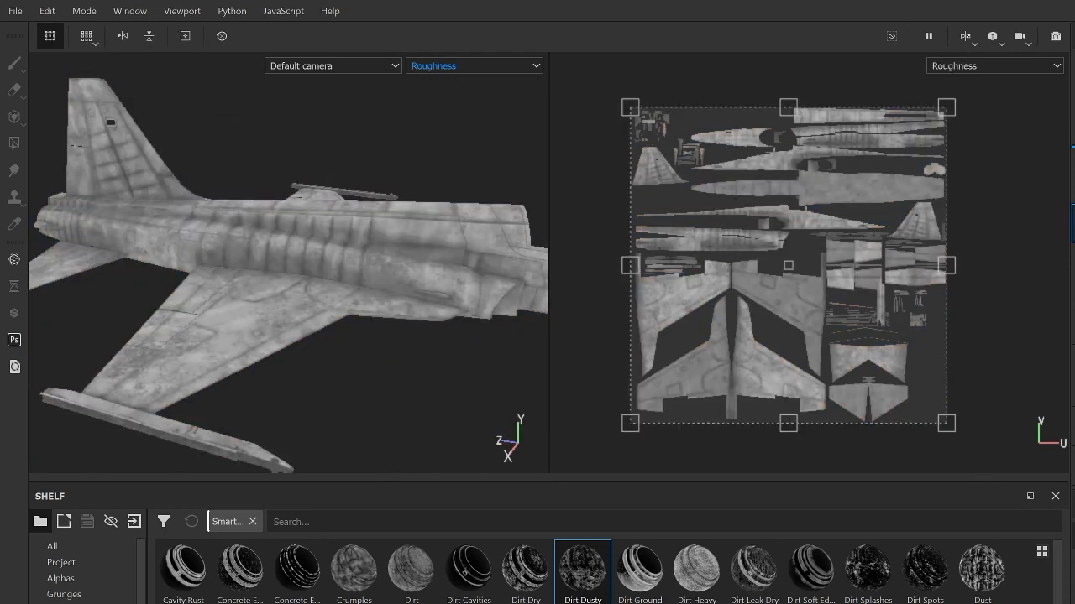
{"action": "left_click", "coordinate": [474, 65]}
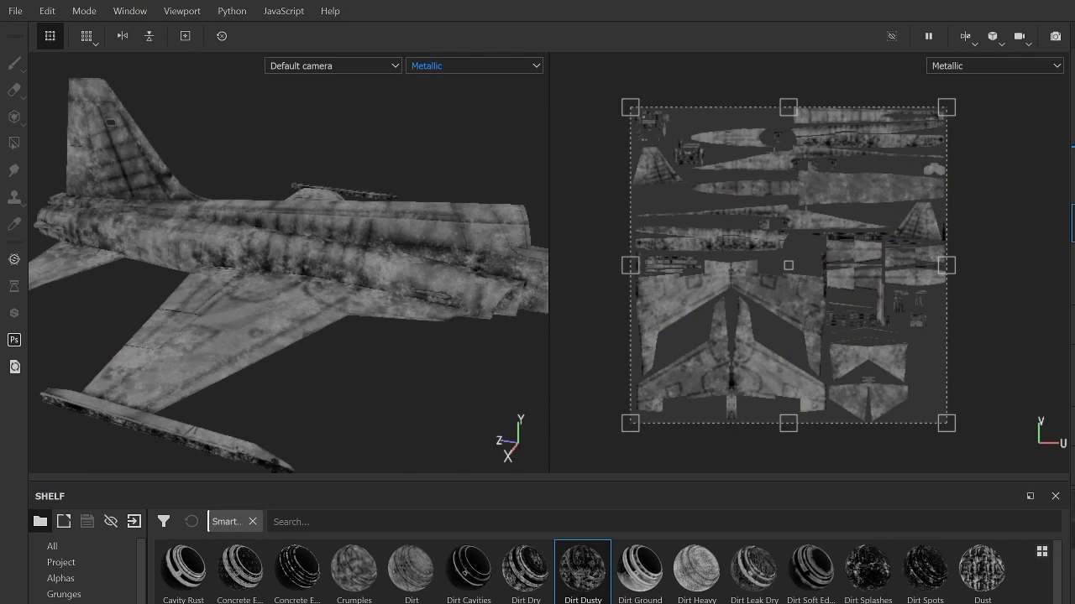
{"action": "mouse_move", "coordinate": [467, 61]}
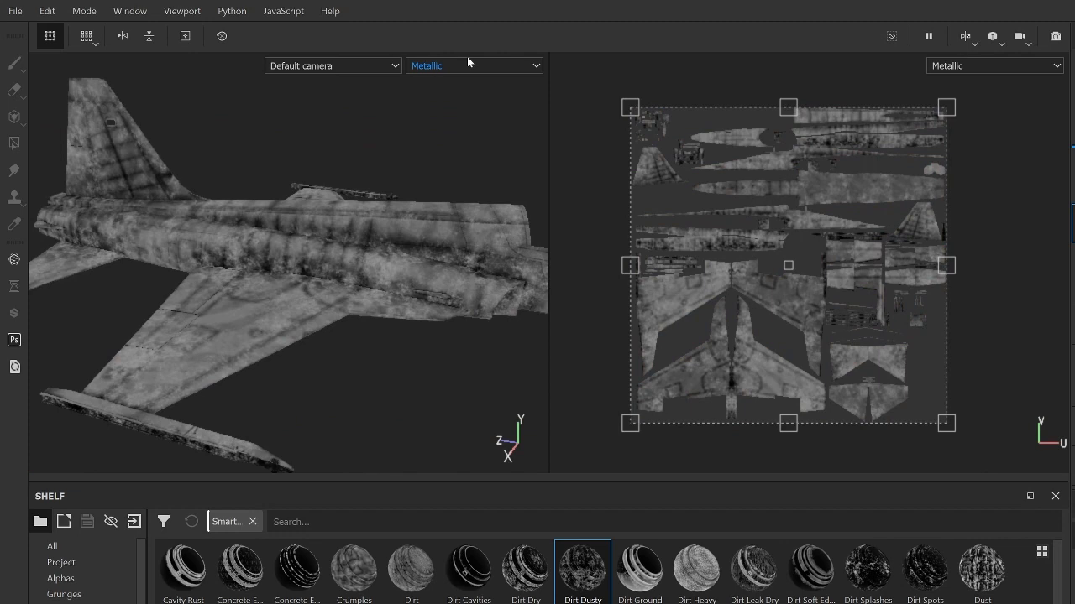
{"action": "left_click", "coordinate": [473, 65]}
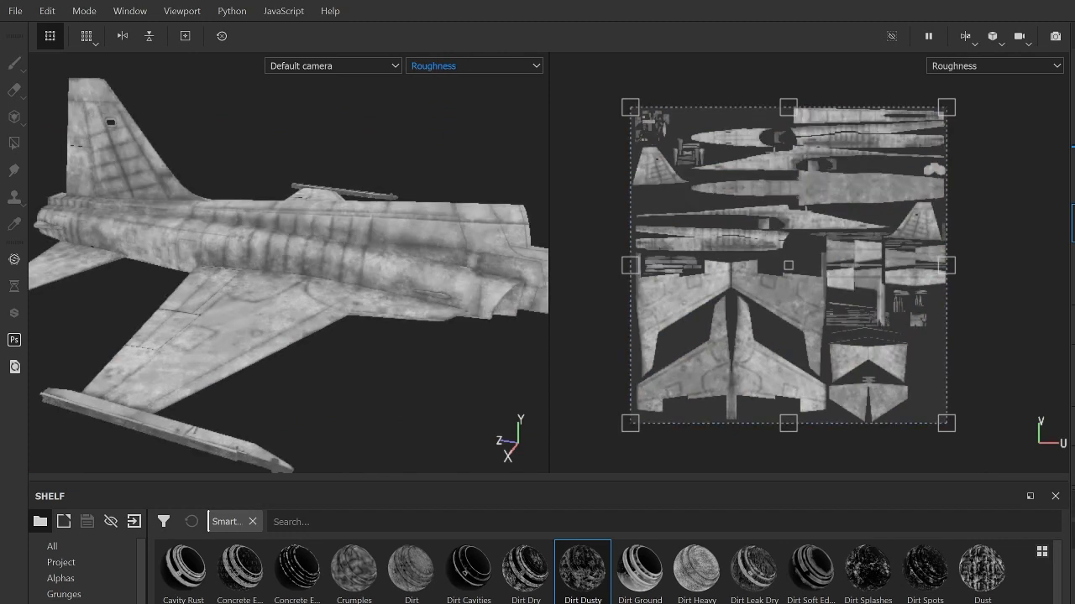
{"action": "left_click", "coordinate": [474, 65]}
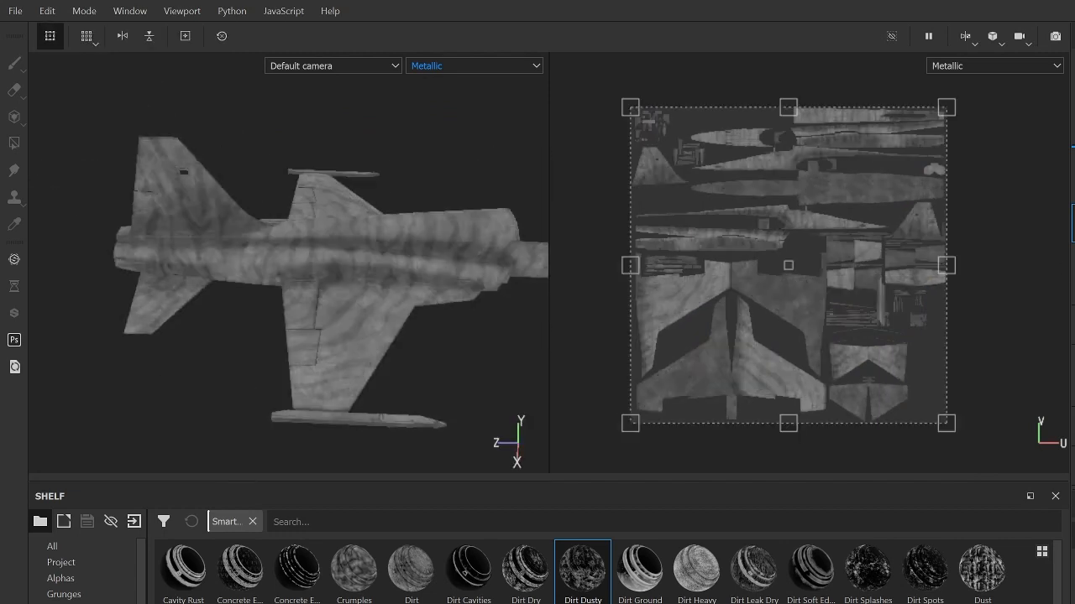
{"action": "left_click", "coordinate": [14, 64]}
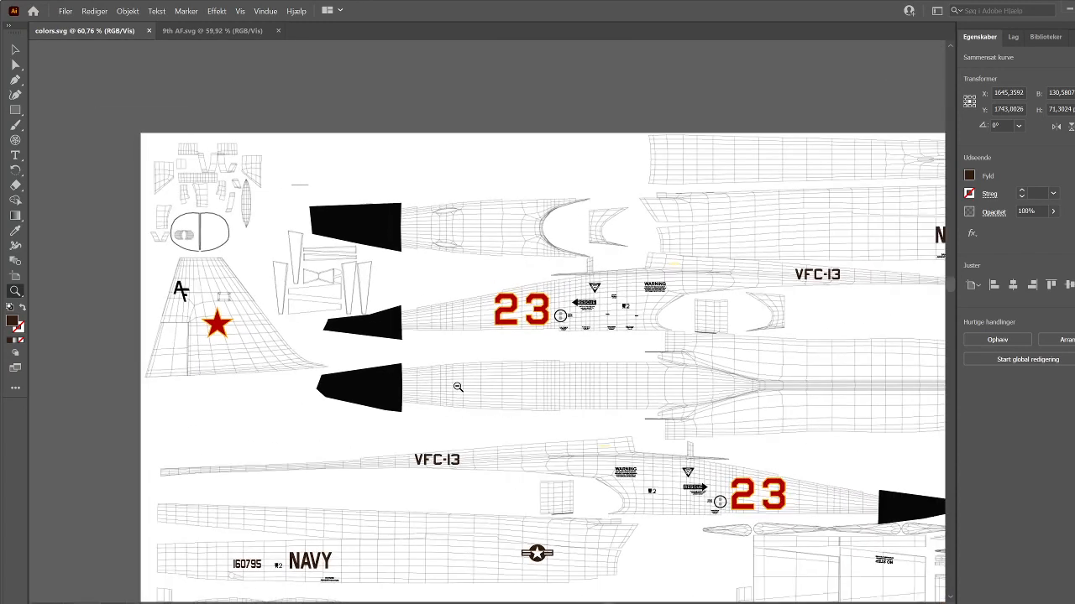
{"action": "scroll", "scroll_direction": "down", "scroll_amount": 3}
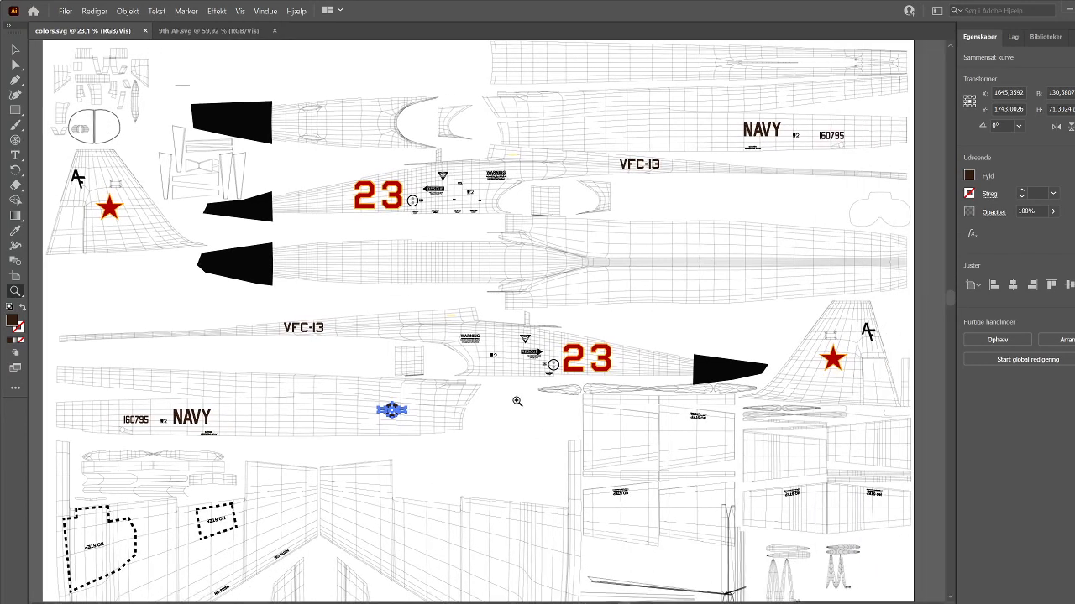
{"action": "scroll", "scroll_direction": "down", "scroll_amount": 3}
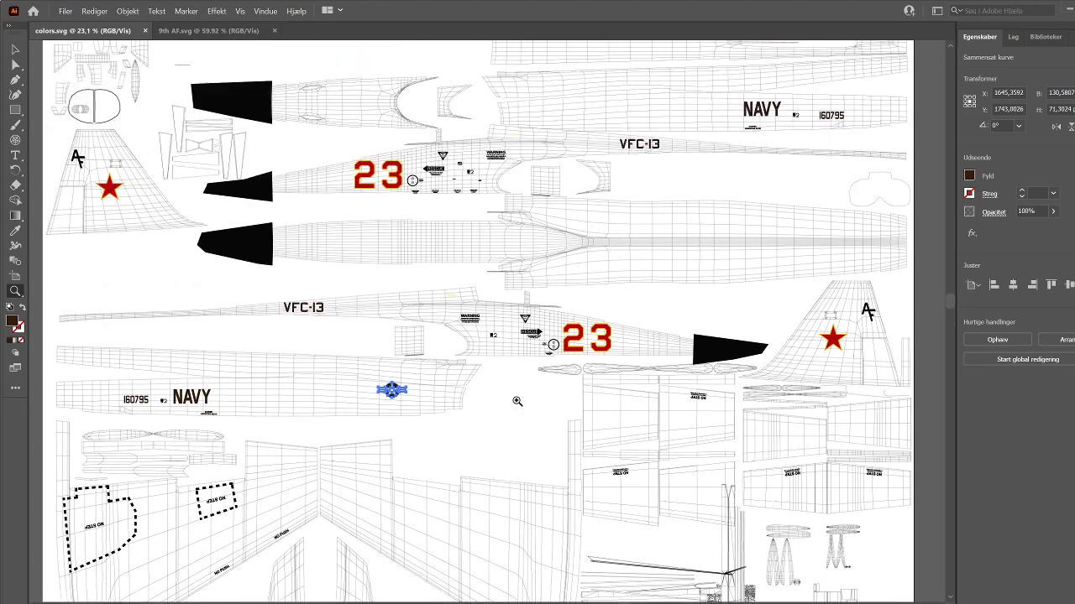
{"action": "scroll", "scroll_direction": "down", "scroll_amount": 3}
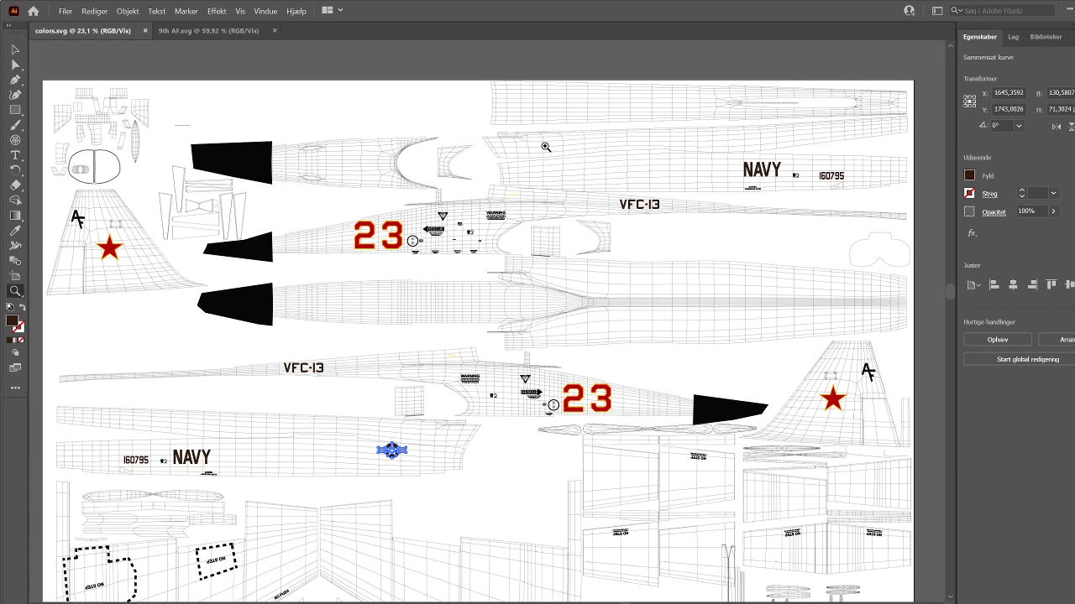
{"action": "mouse_move", "coordinate": [450, 182]}
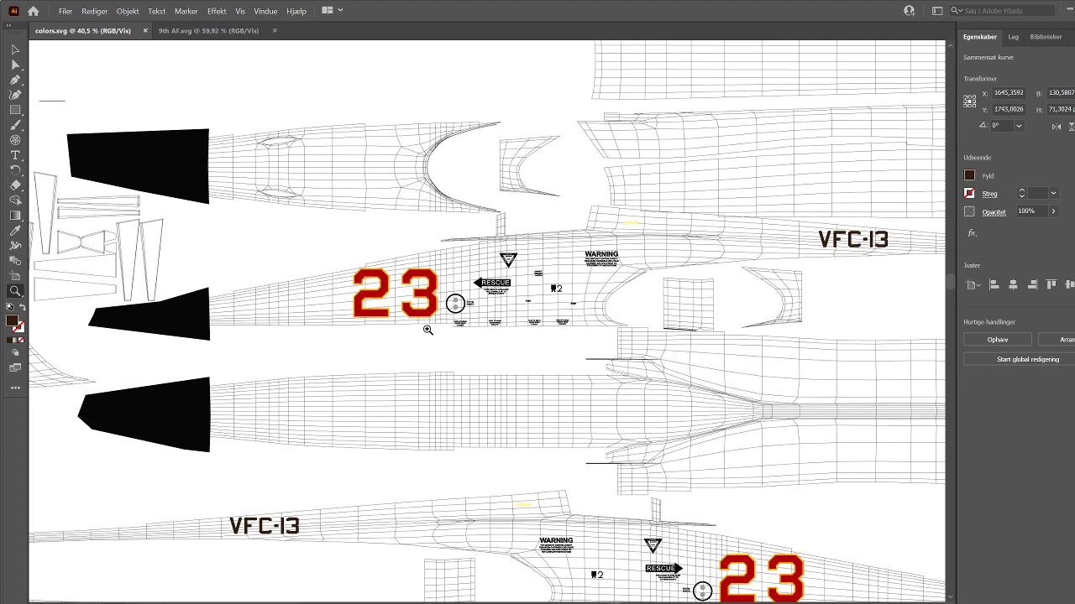
Step: Scroll down the artboard to inspect the placed 23, VFC-13, NAVY and star decals
{"action": "scroll", "scroll_direction": "down", "scroll_amount": 3}
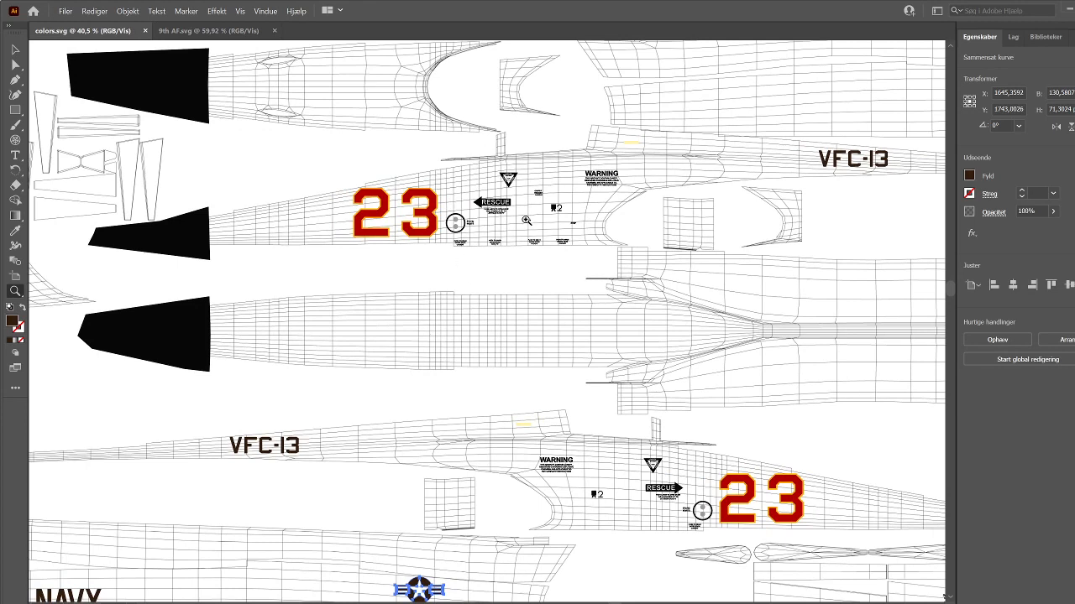
{"action": "mouse_move", "coordinate": [759, 514]}
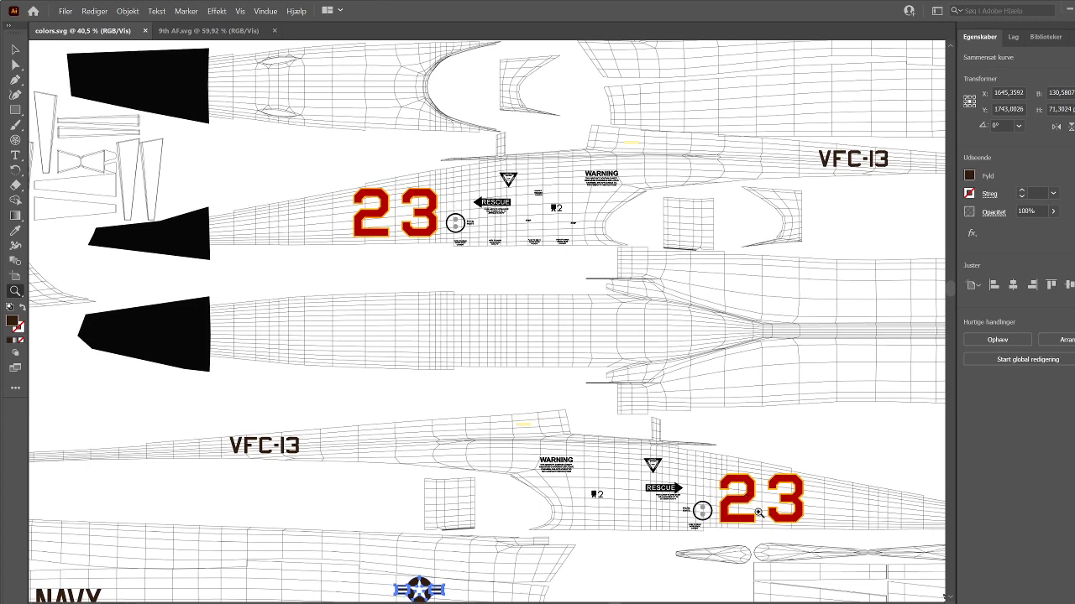
{"action": "mouse_move", "coordinate": [507, 235]}
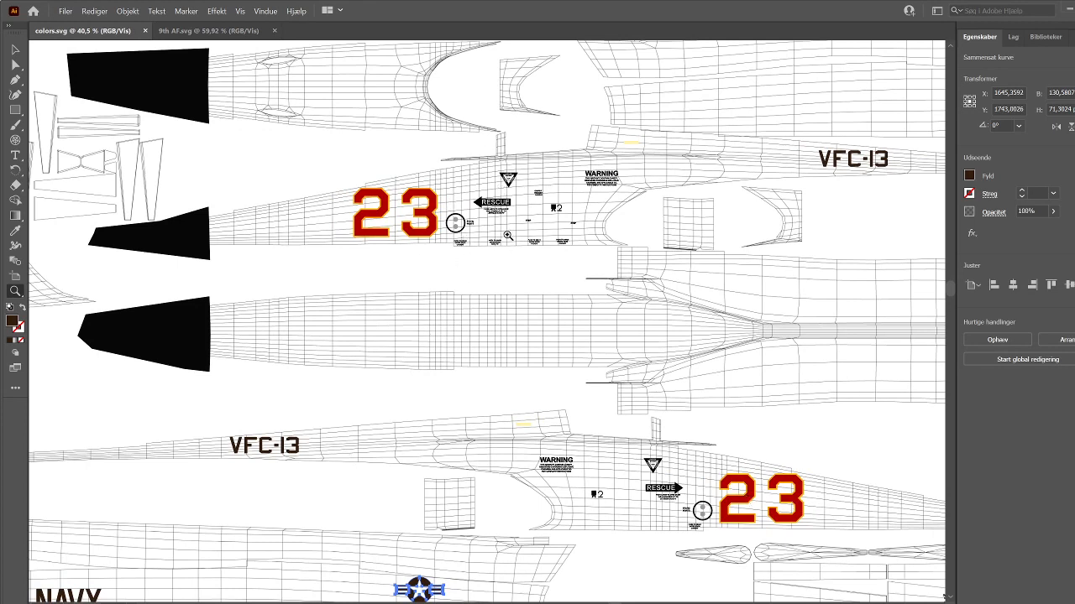
{"action": "scroll", "scroll_direction": "down", "scroll_amount": 3}
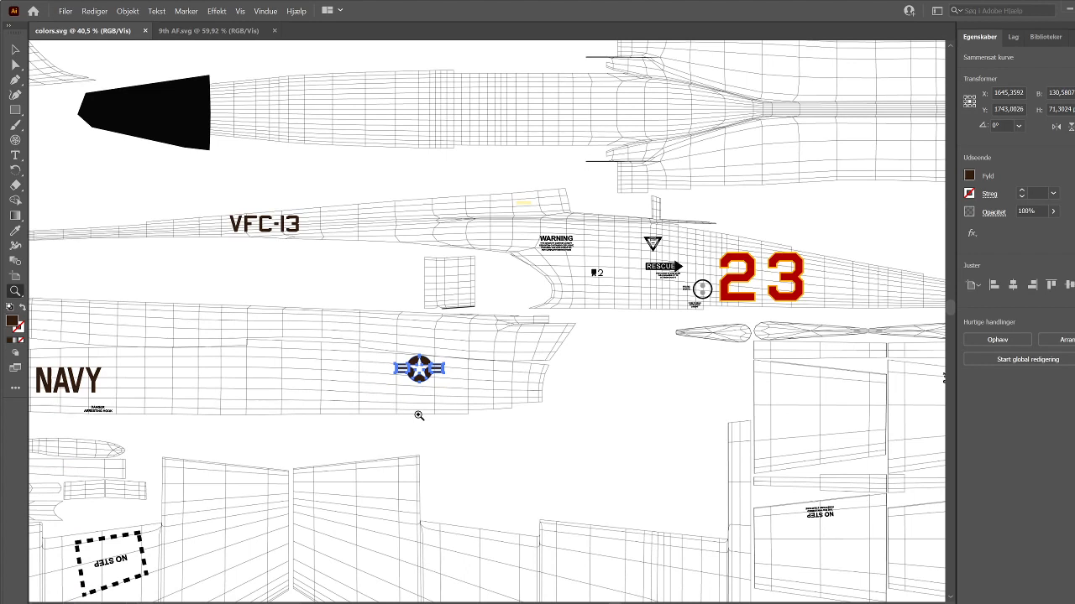
{"action": "mouse_move", "coordinate": [571, 344]}
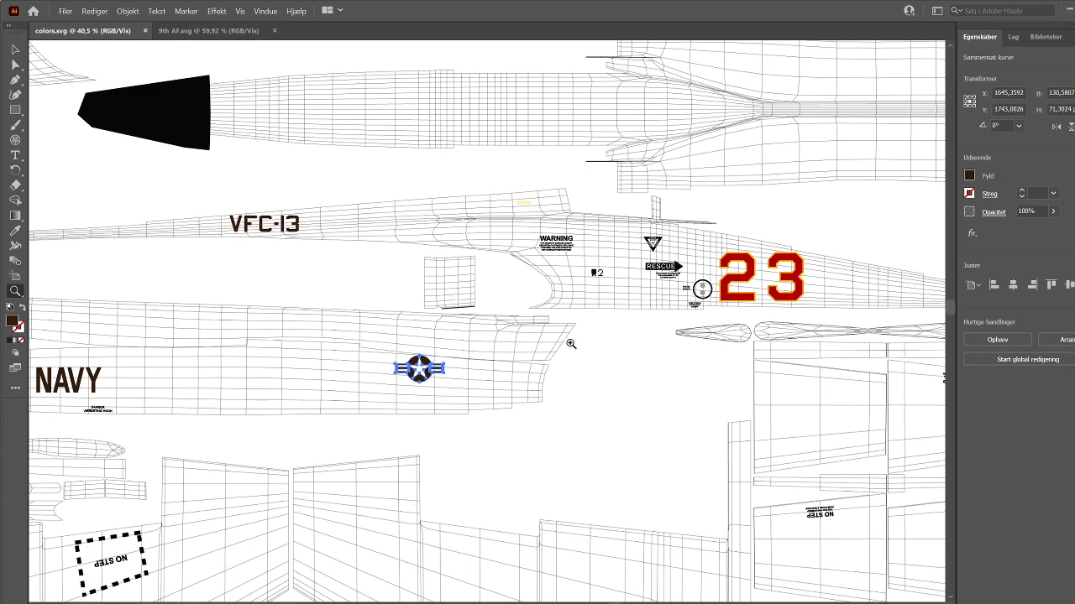
{"action": "scroll", "scroll_direction": "down", "scroll_amount": 3}
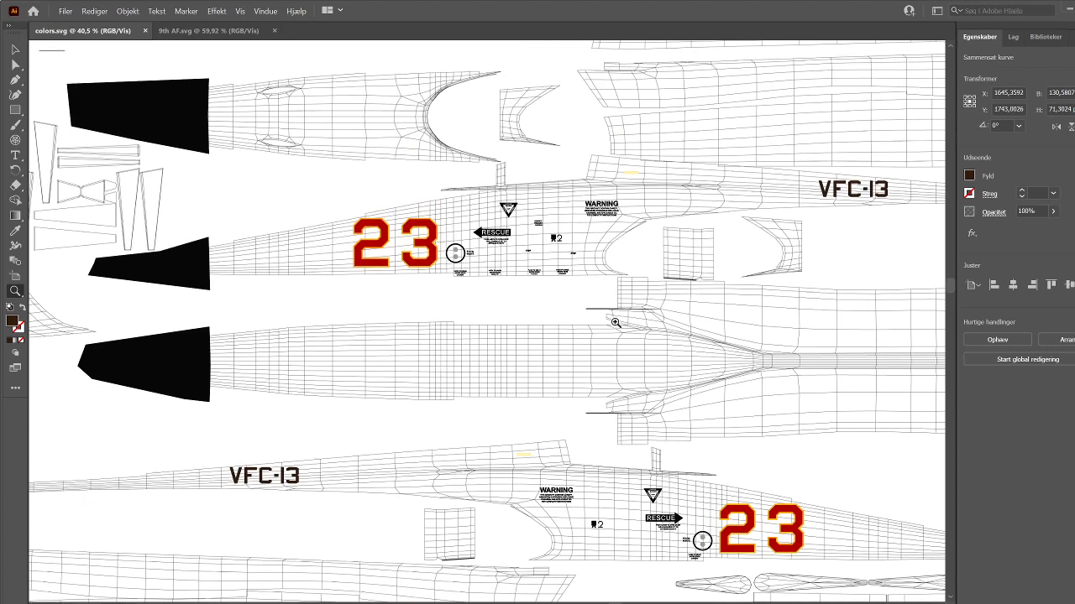
{"action": "mouse_move", "coordinate": [502, 395]}
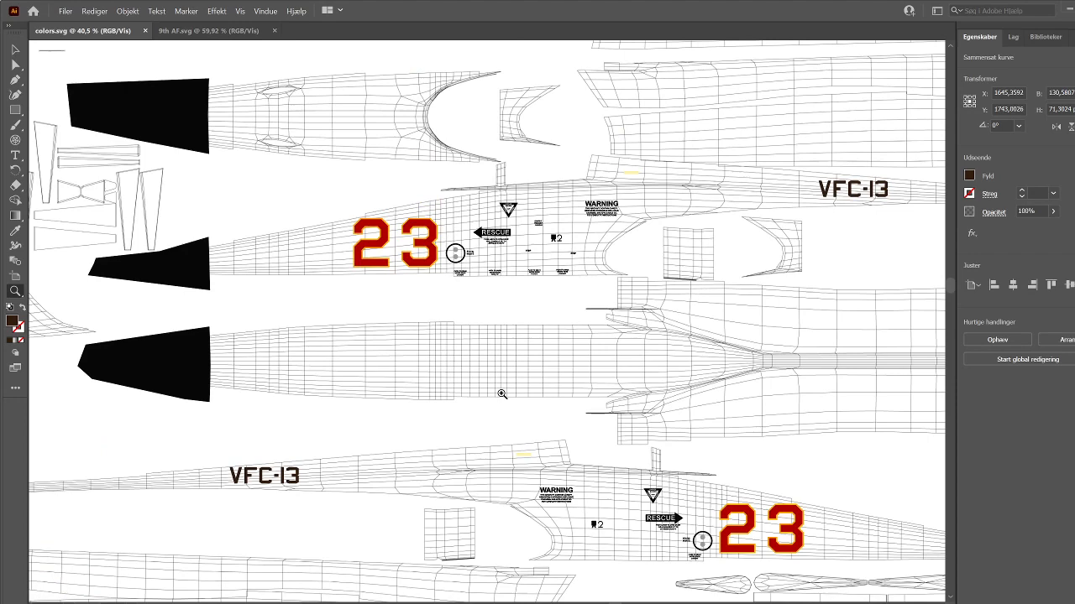
{"action": "scroll", "scroll_direction": "down", "scroll_amount": 3}
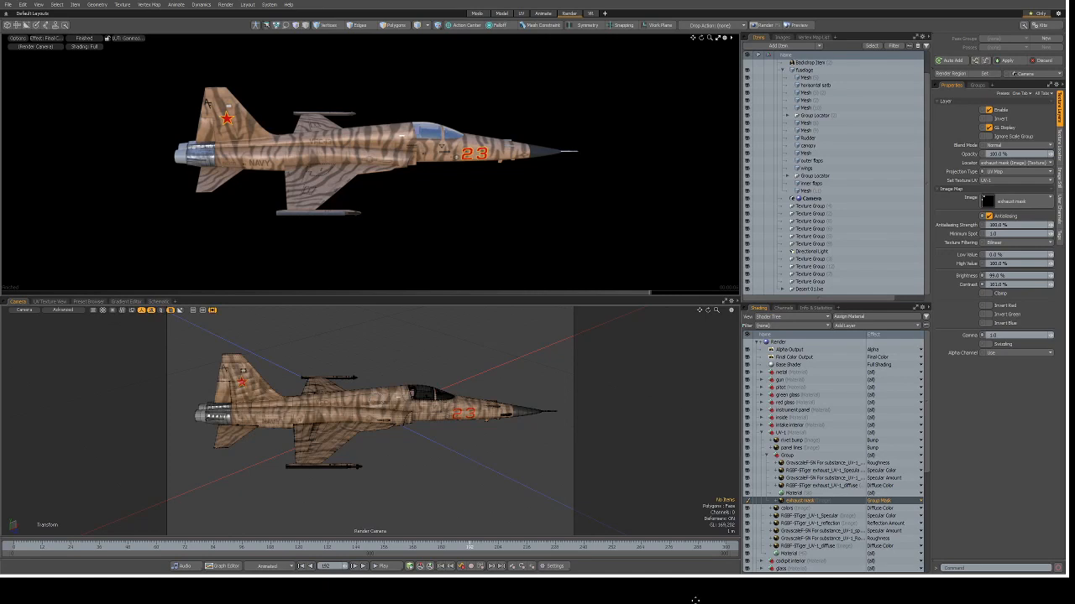
{"action": "mouse_move", "coordinate": [397, 225]}
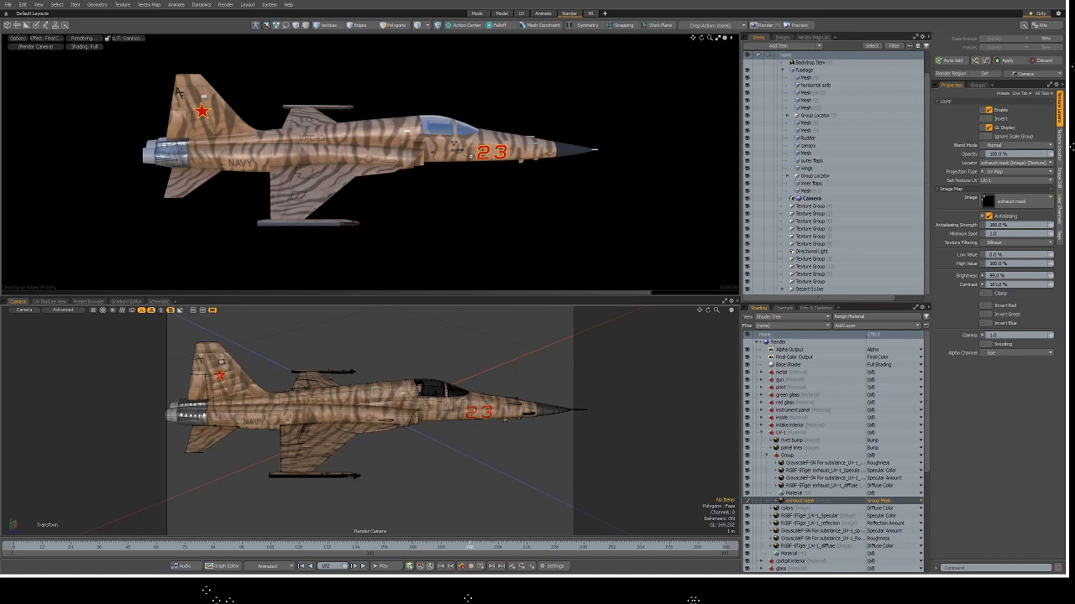
{"action": "mouse_move", "coordinate": [571, 218]}
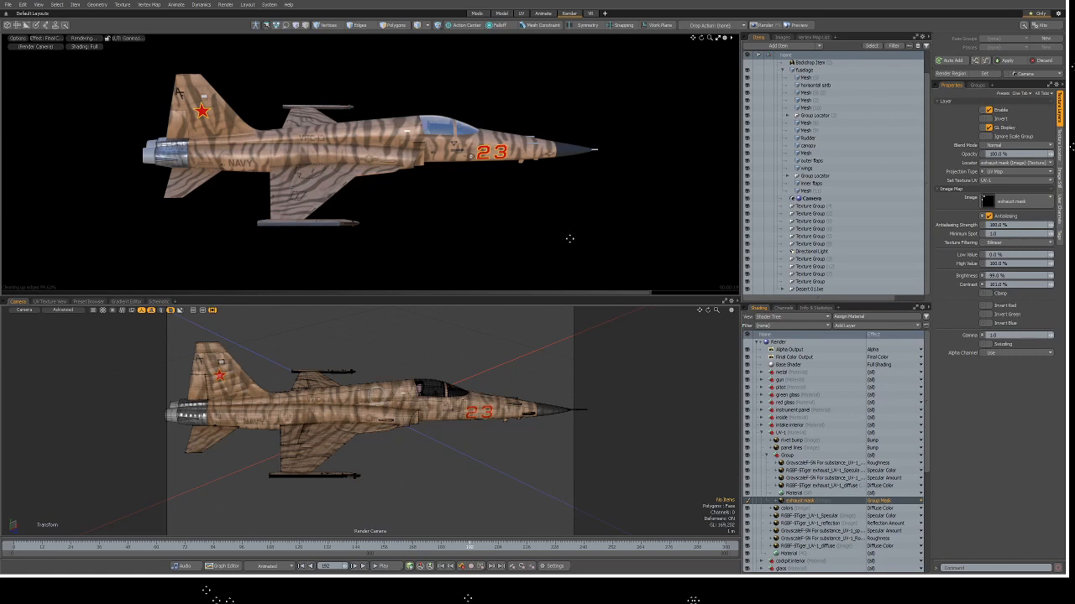
{"action": "mouse_move", "coordinate": [671, 239]}
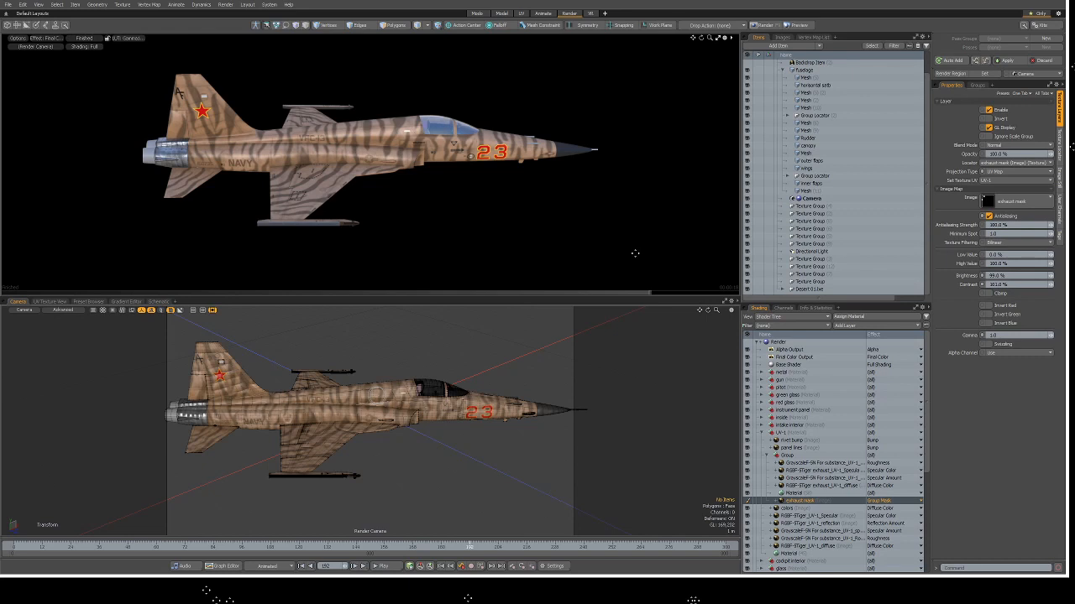
{"action": "mouse_move", "coordinate": [1052, 464]}
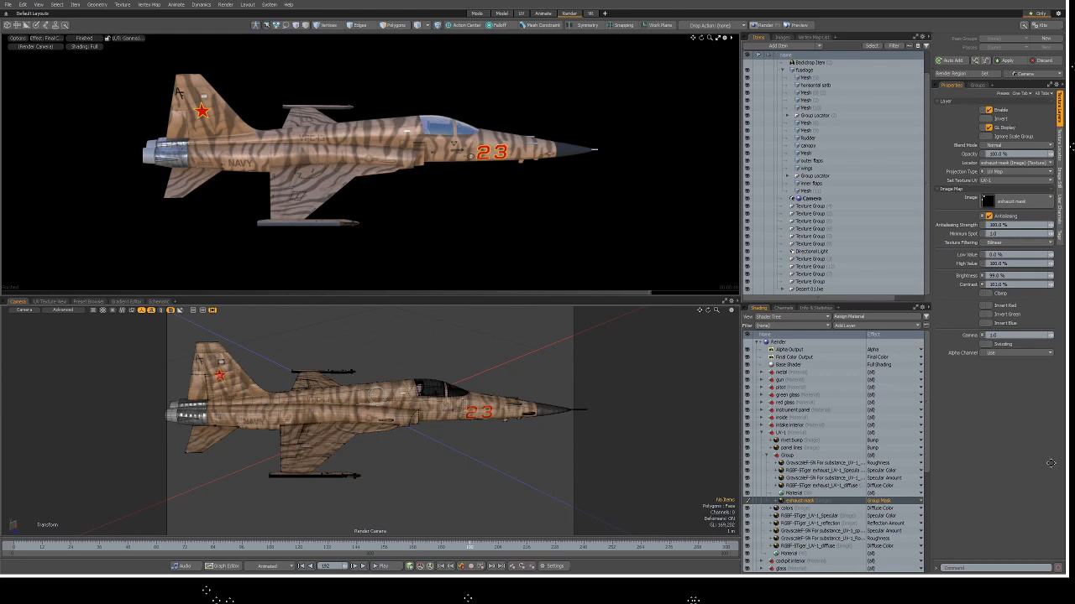
{"action": "mouse_move", "coordinate": [1051, 464]}
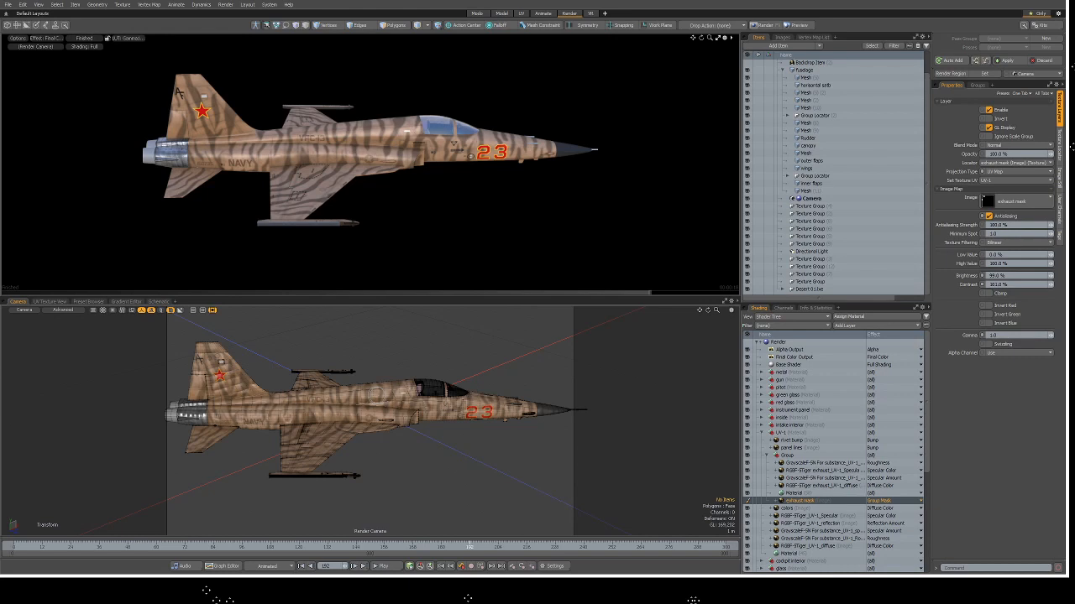
{"action": "mouse_move", "coordinate": [1051, 465]}
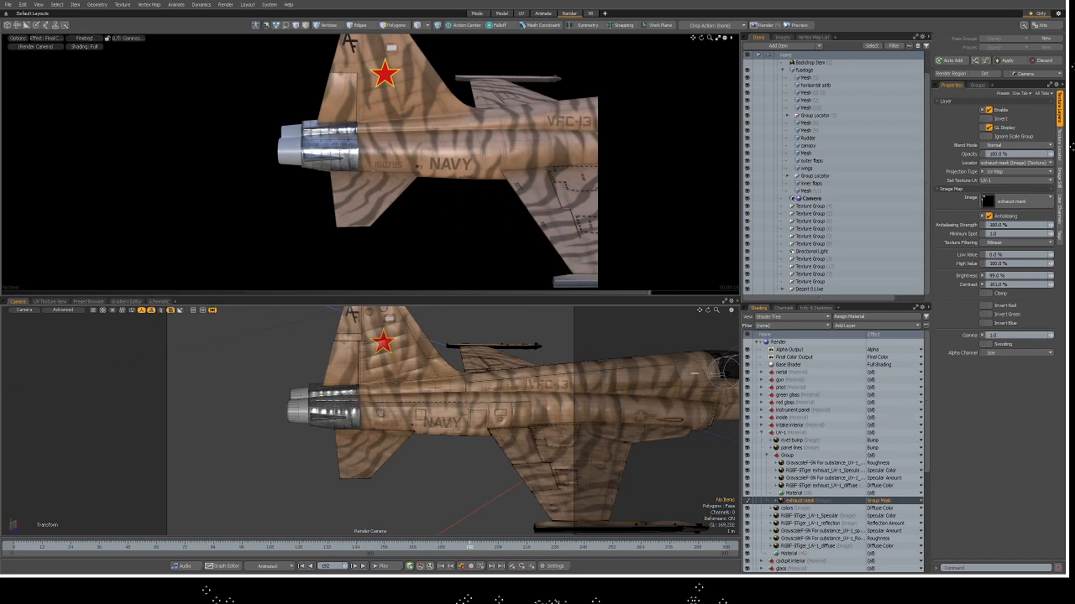
{"action": "mouse_move", "coordinate": [423, 200]}
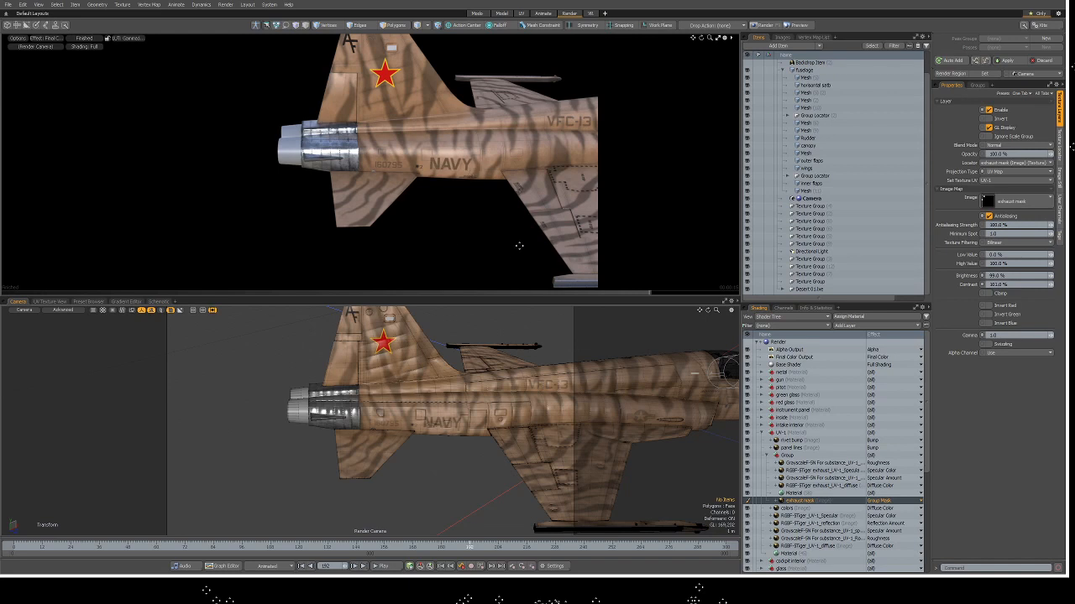
{"action": "mouse_move", "coordinate": [447, 242]}
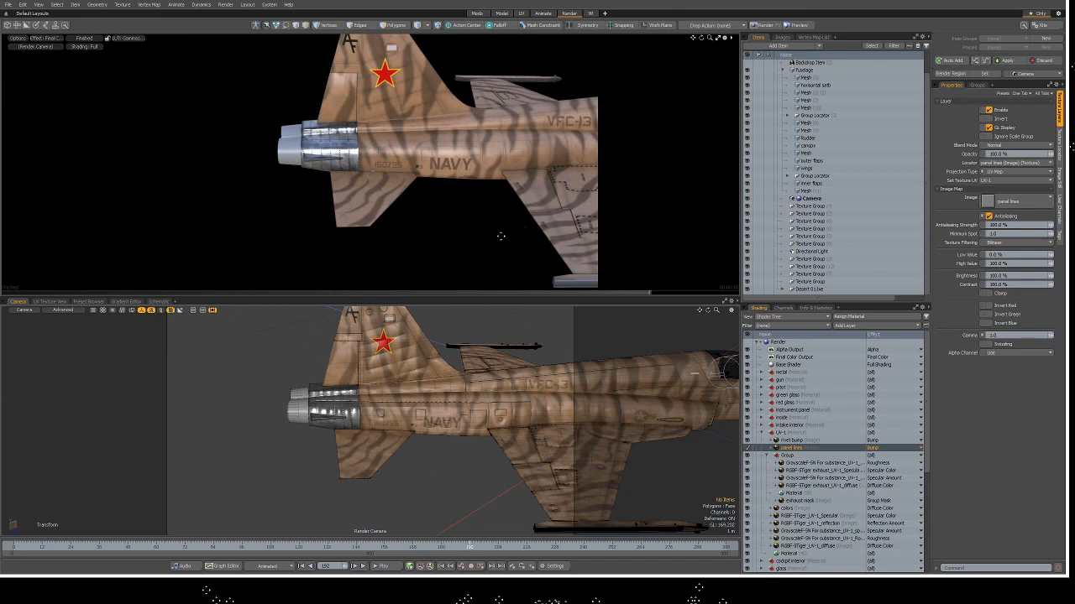
{"action": "mouse_move", "coordinate": [688, 564]}
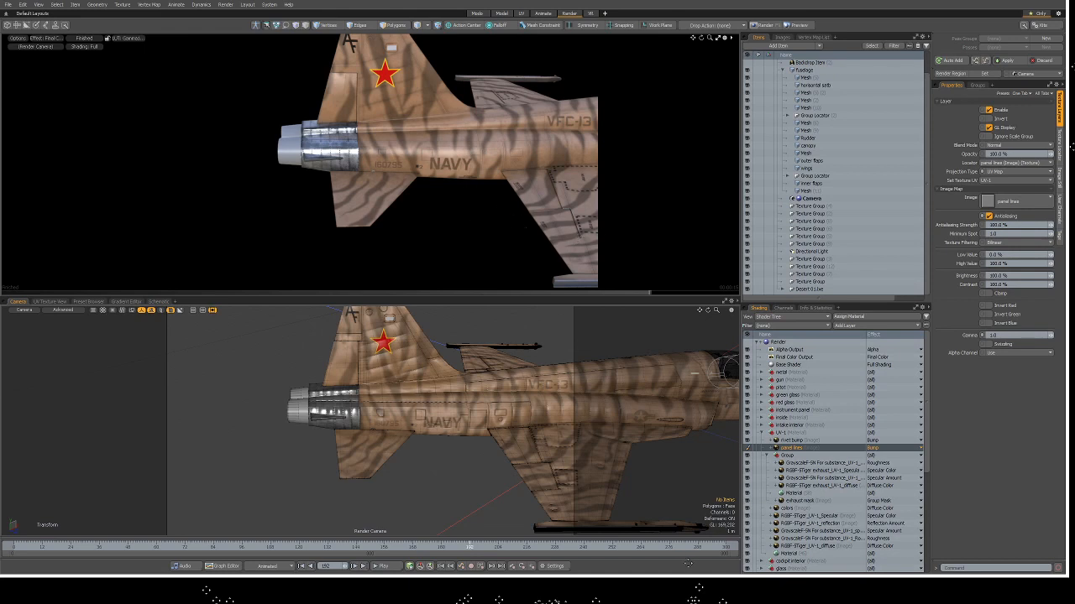